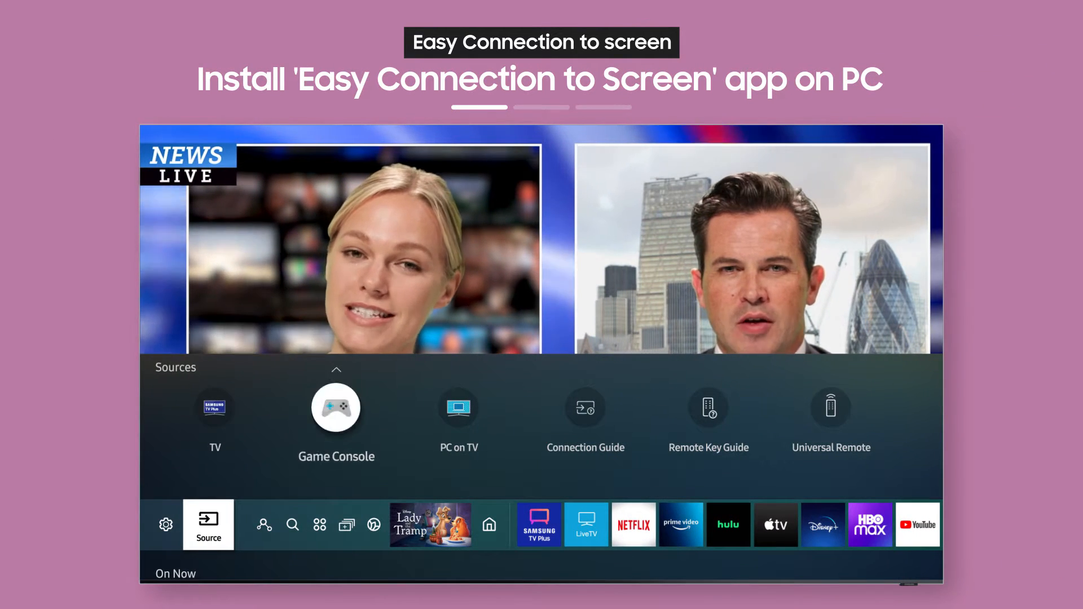
Read the Windows PC connection guide in PC on TV and close it.
click(458, 407)
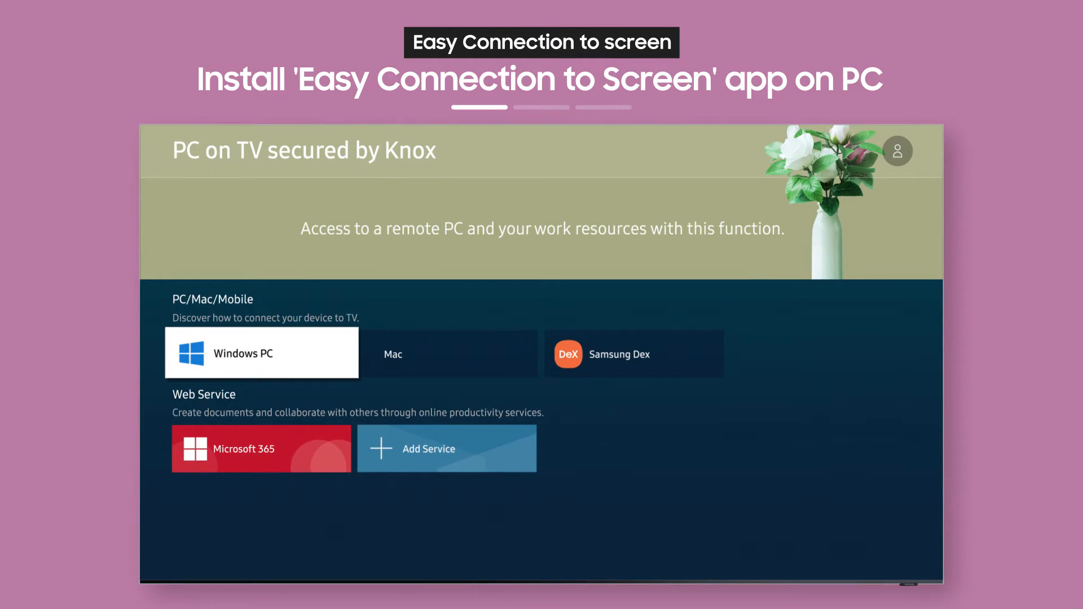
click(261, 353)
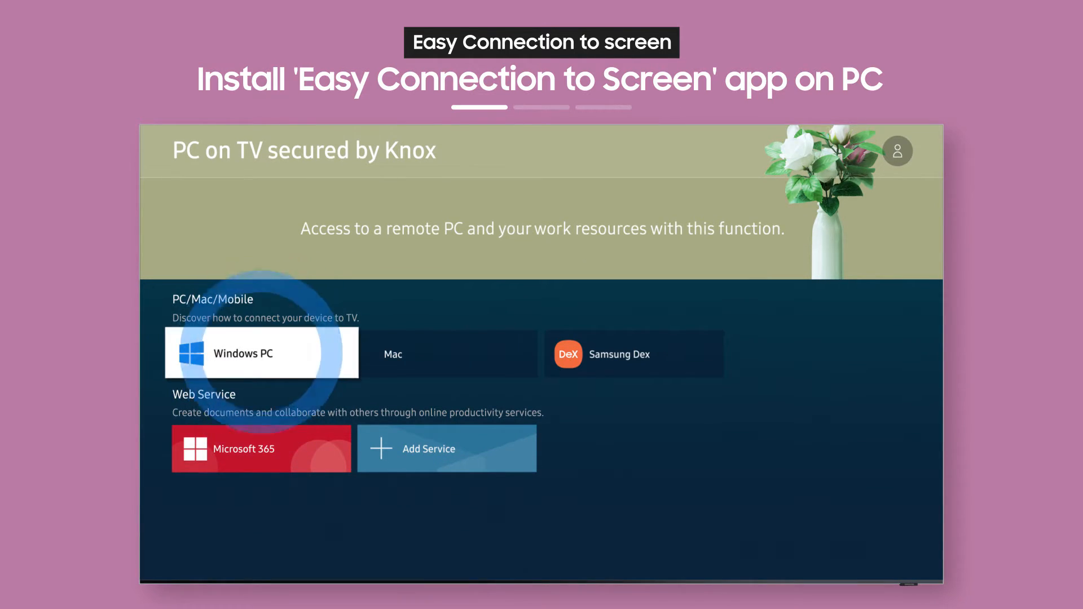
click(261, 353)
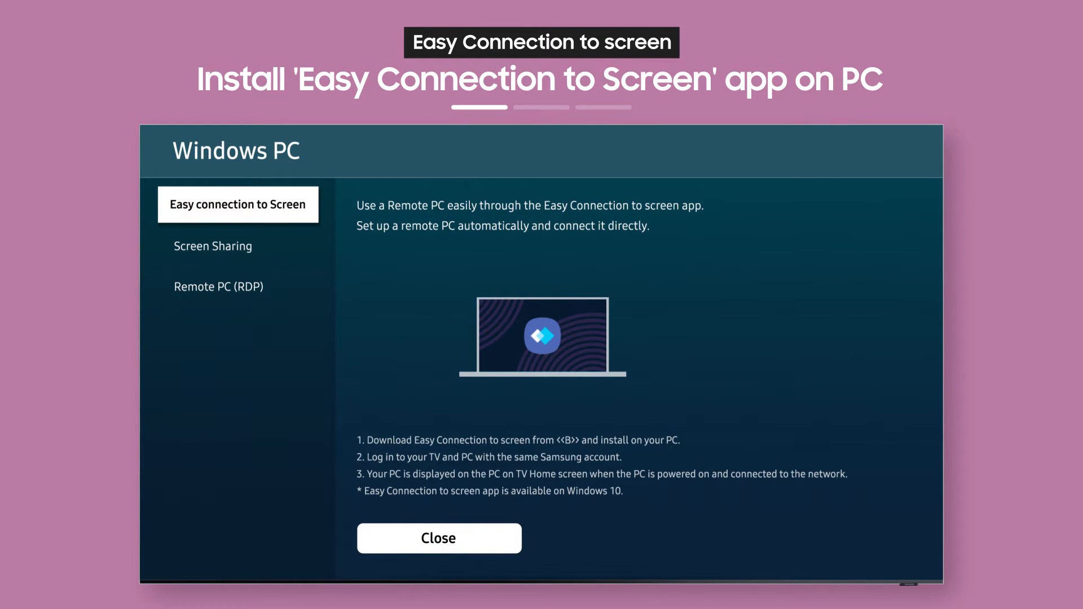
click(438, 538)
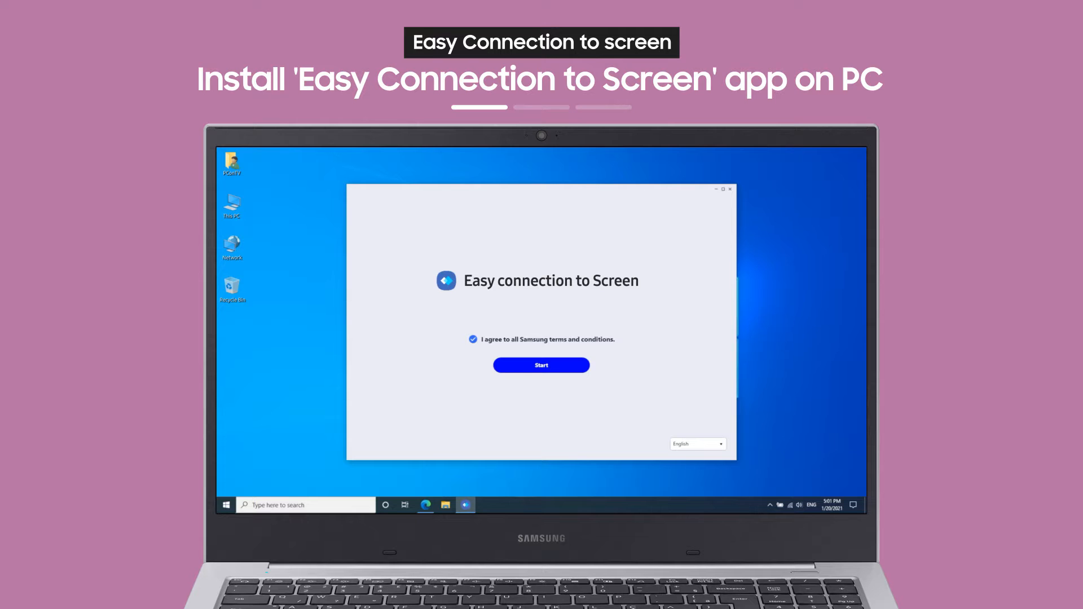
Agree to the terms and complete setup with Deactivate Sleep Mode and Use Auto-Start kept on.
click(540, 365)
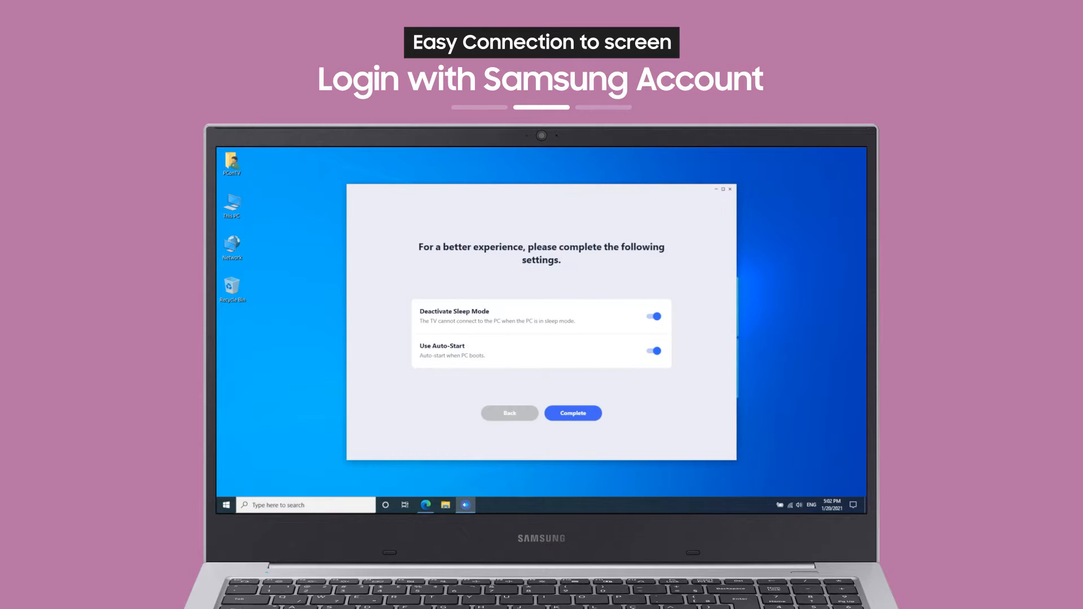
click(572, 413)
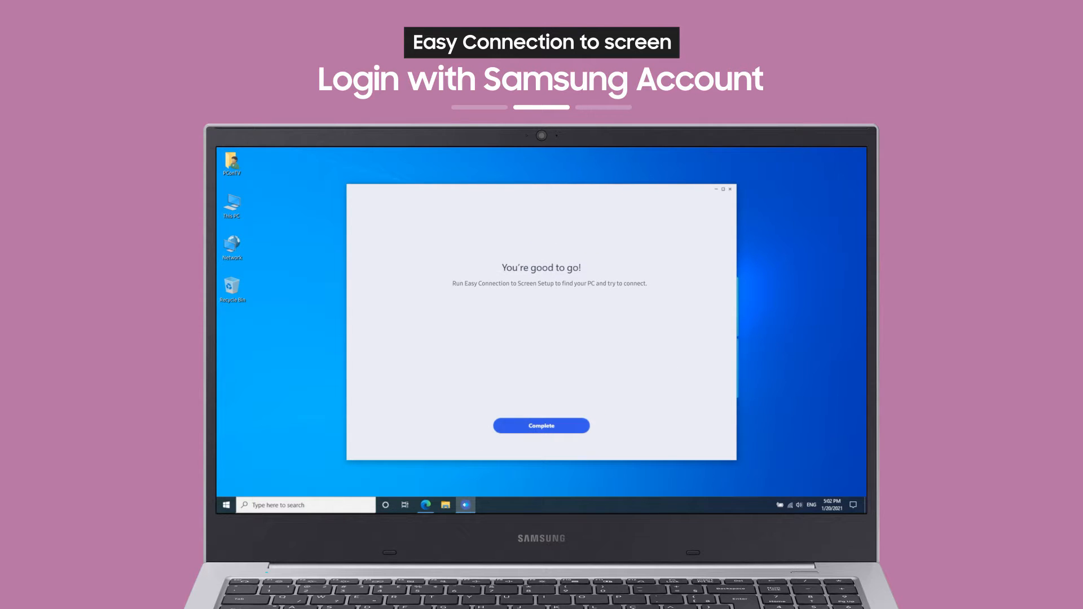
click(540, 425)
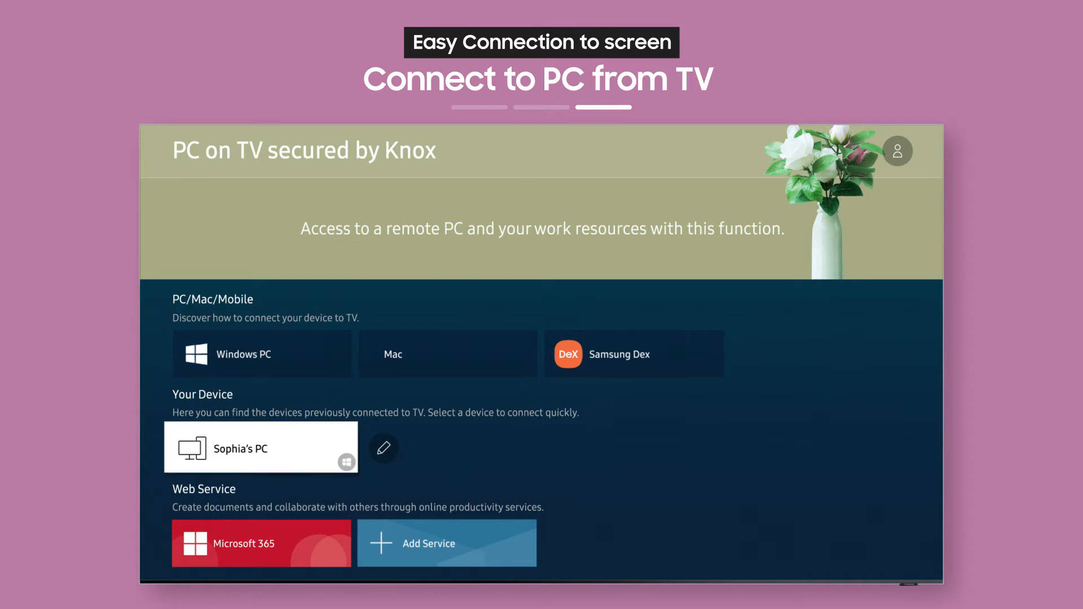
Select the PC tile under Your Device to connect to it.
click(242, 448)
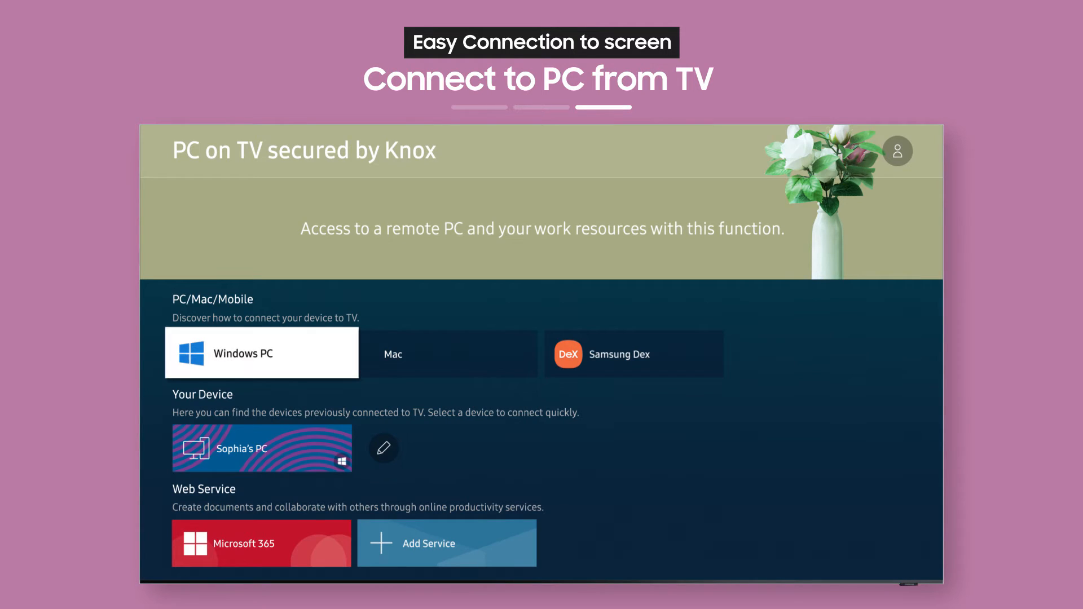
click(261, 448)
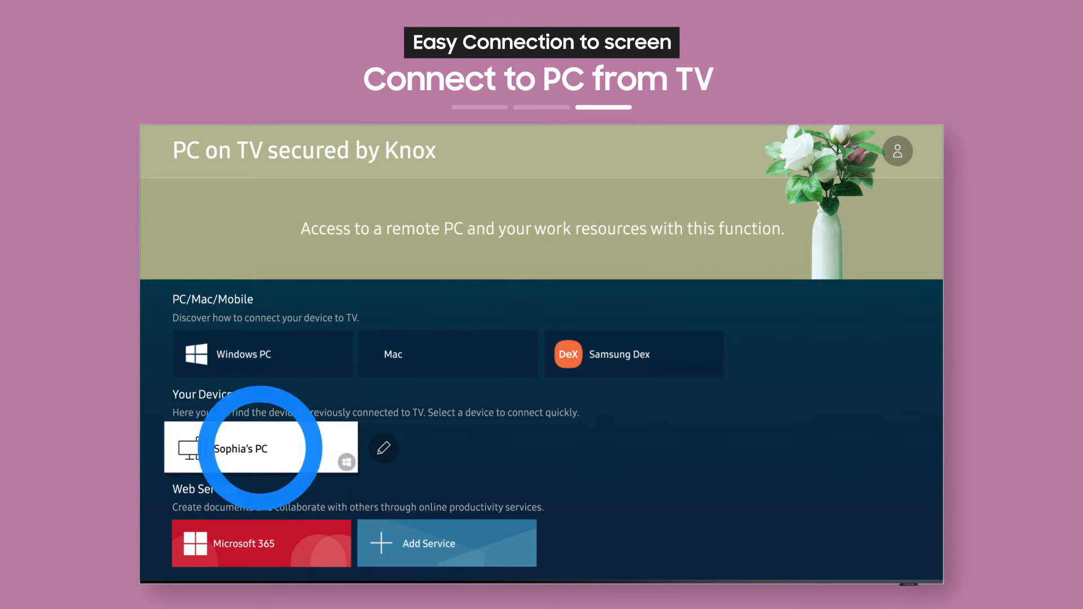
click(242, 447)
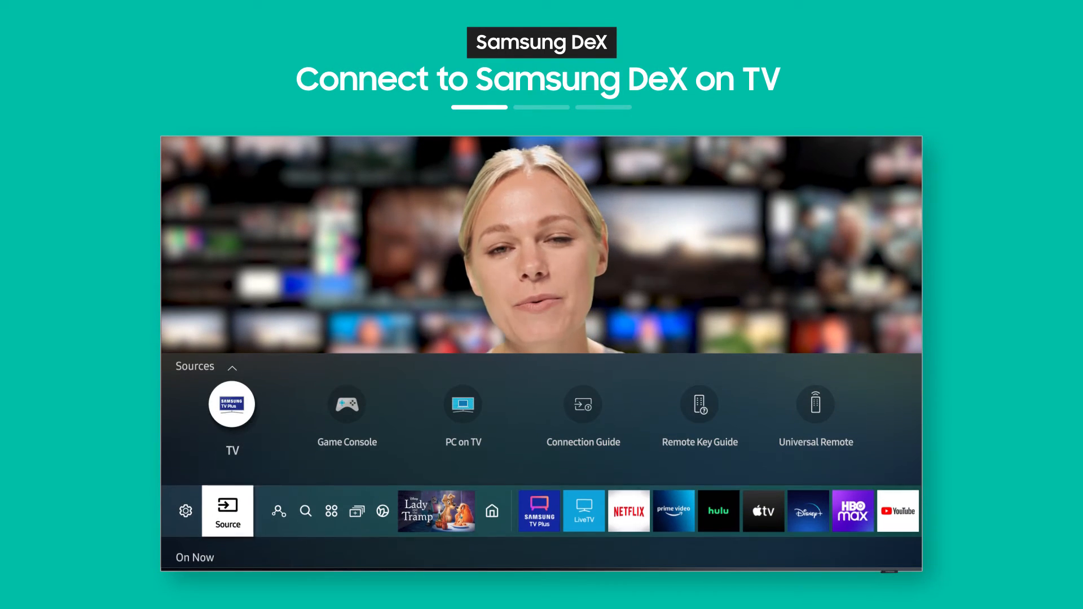
Choose Samsung DeX in PC on TV and close the Check your mobile notice.
click(463, 404)
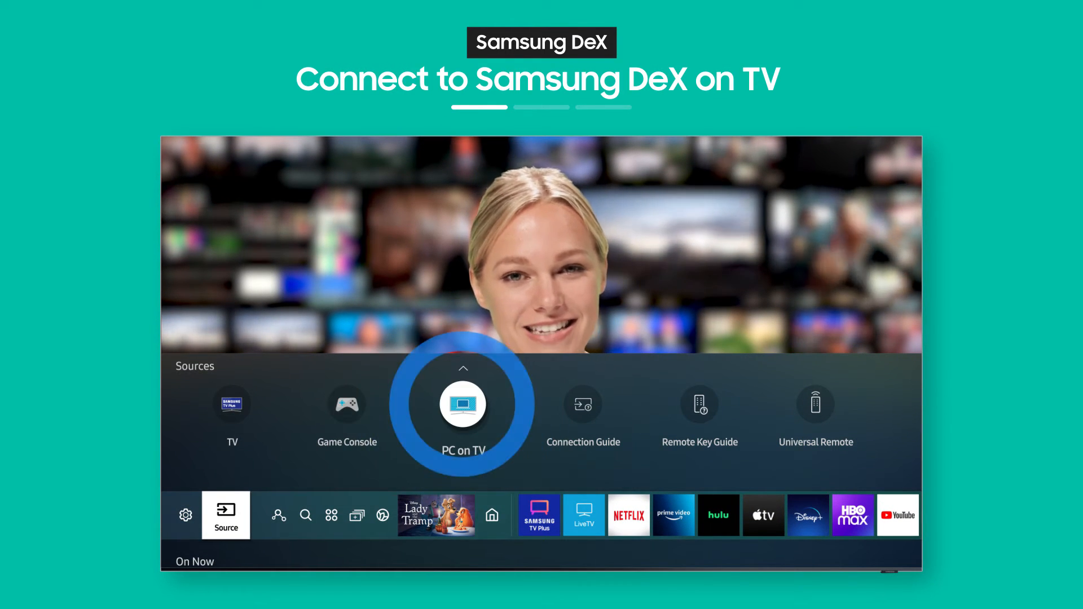
click(463, 404)
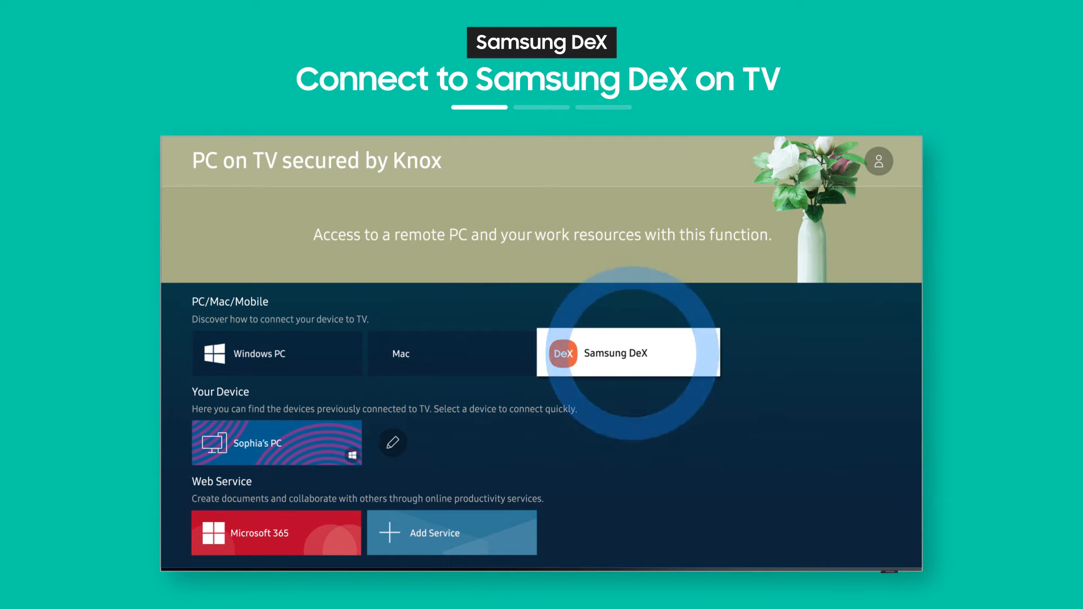
click(628, 353)
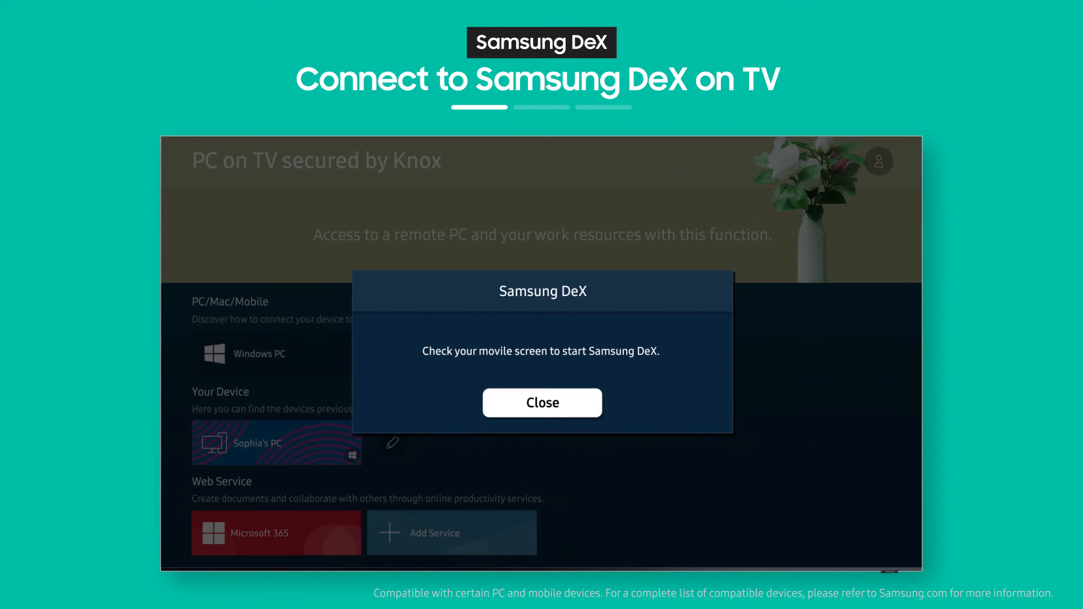
click(542, 403)
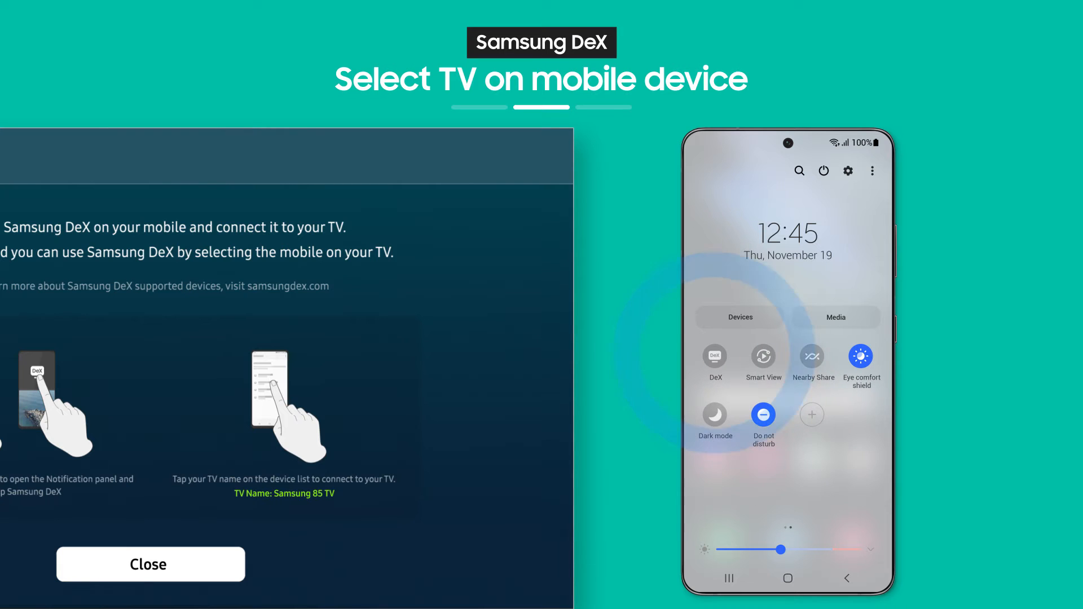
Launch DeX on TV or monitor from the Quick Panel, pick the Samsung TV and start it.
click(714, 358)
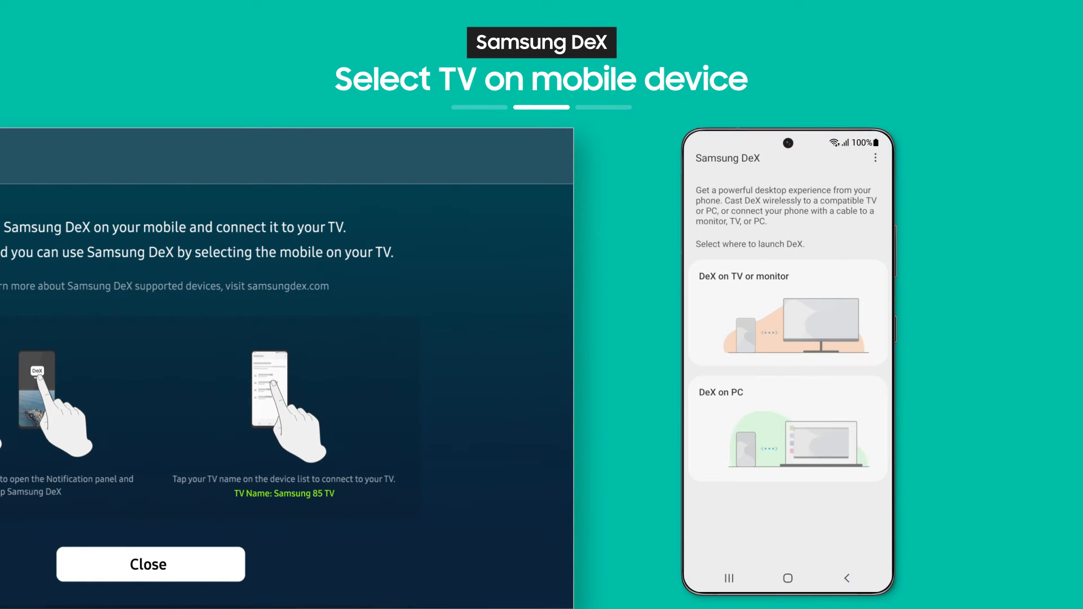
click(786, 313)
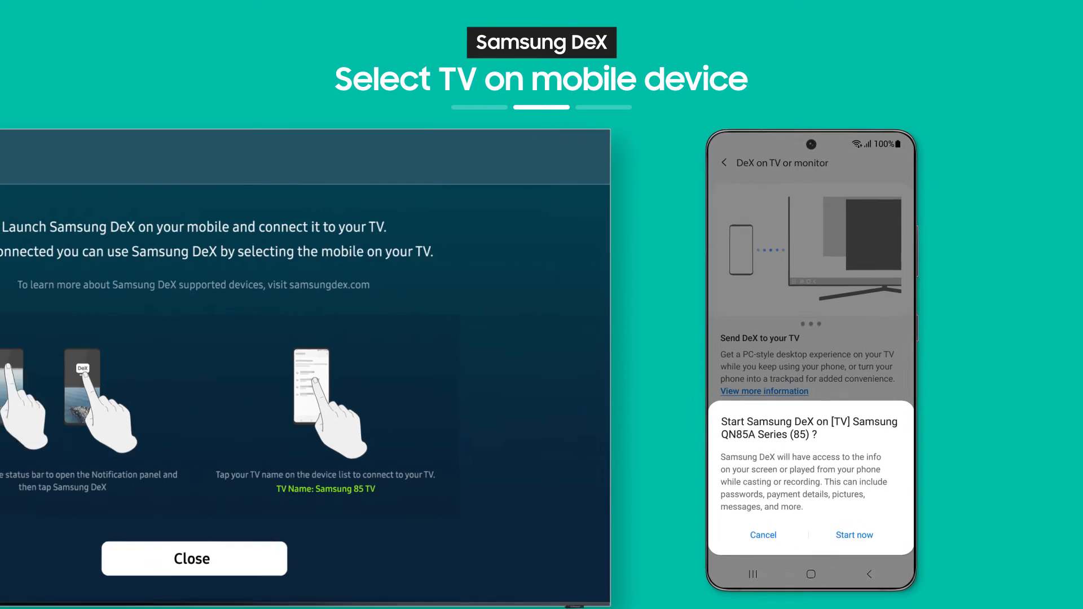
click(194, 559)
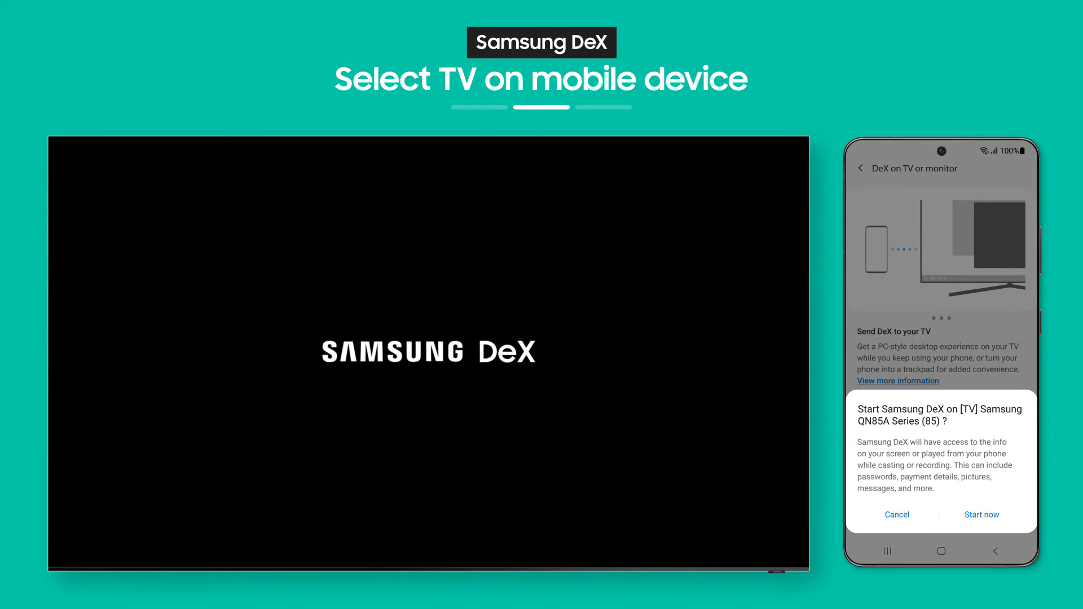
click(981, 515)
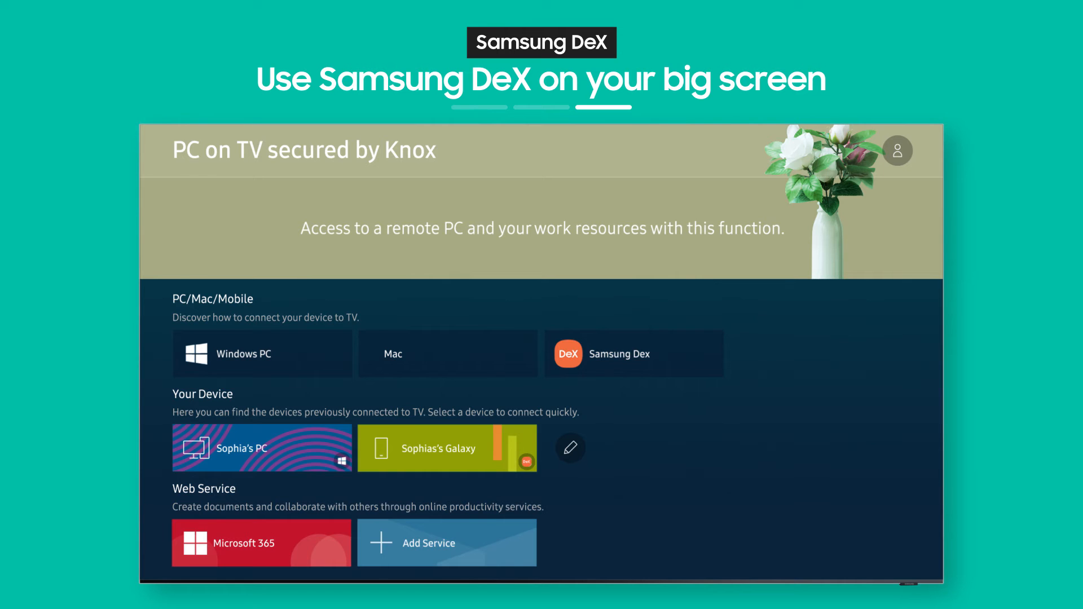
click(260, 448)
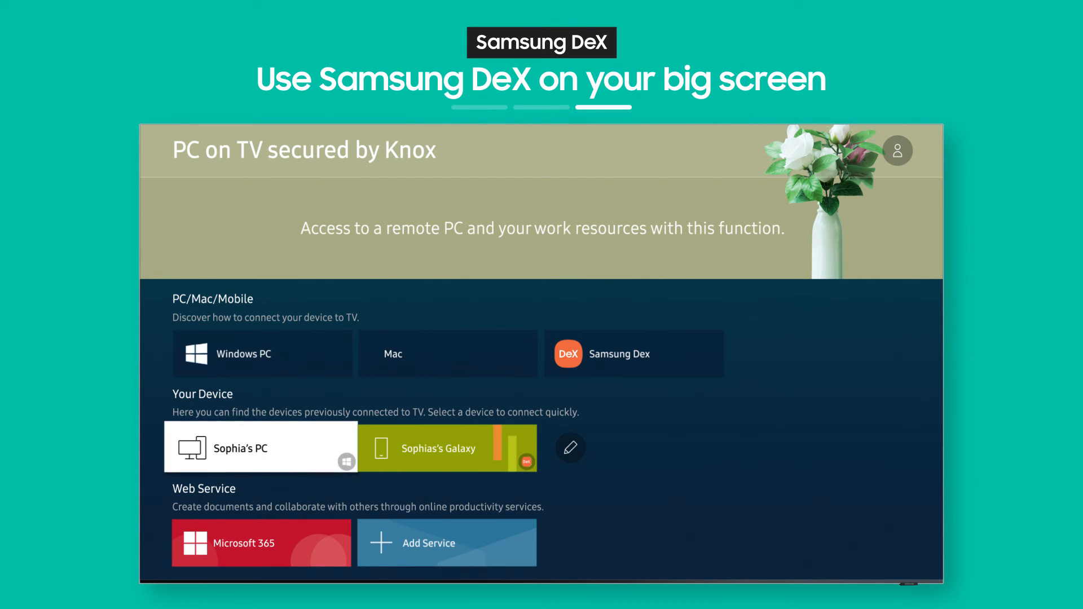
click(446, 448)
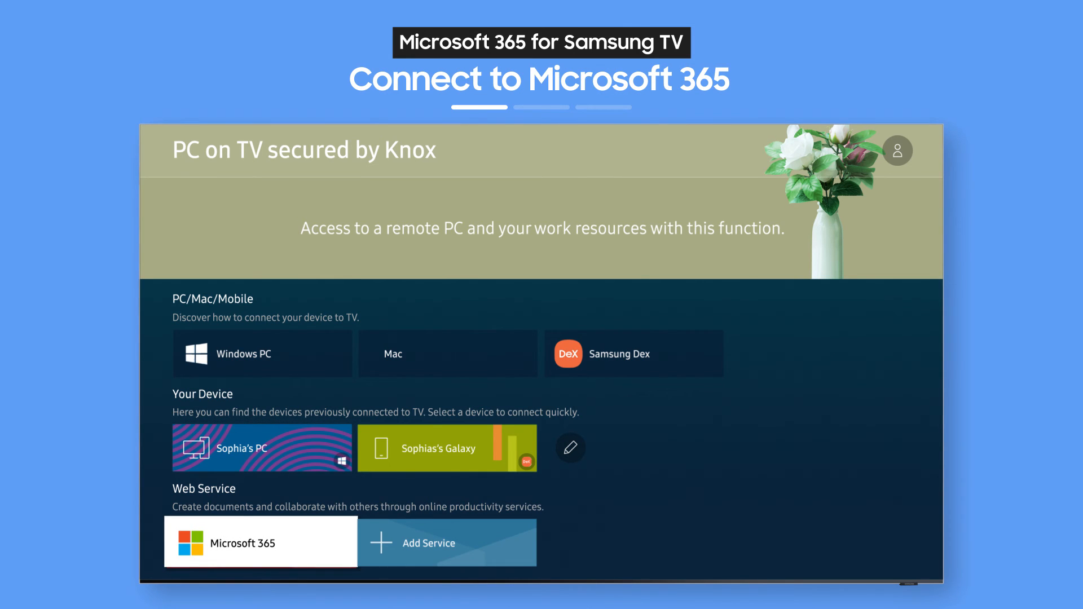
Sign in to Microsoft 365 with email and password and choose to stay signed in.
click(261, 542)
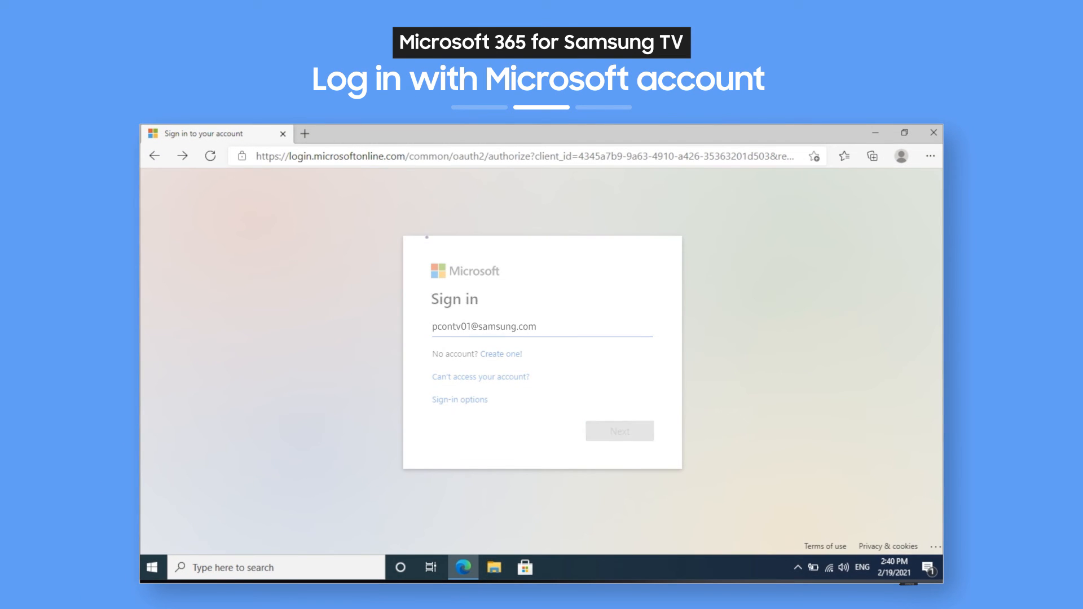
click(618, 430)
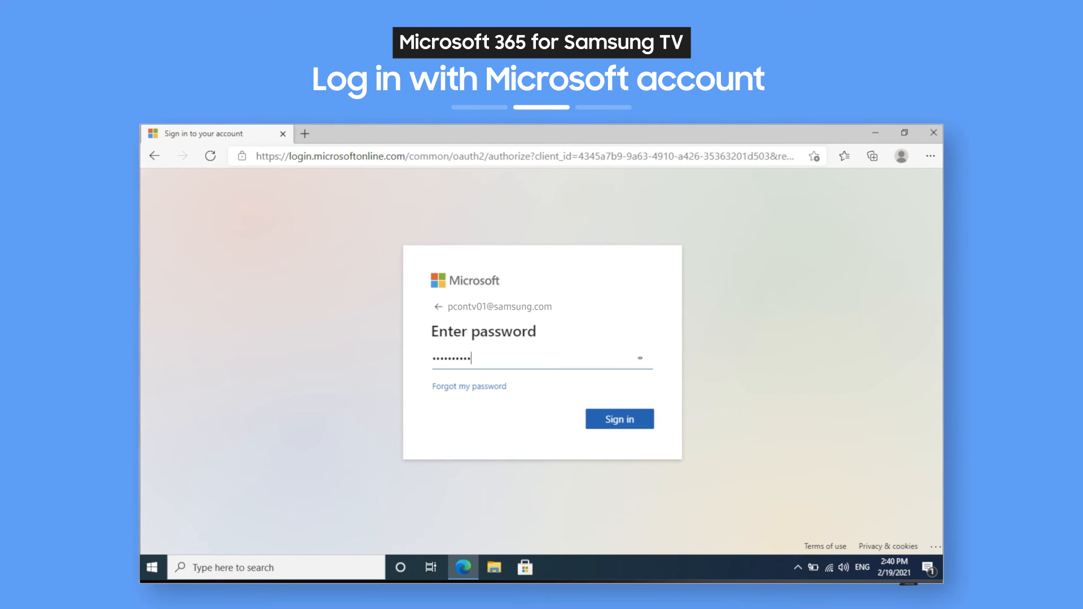
click(618, 419)
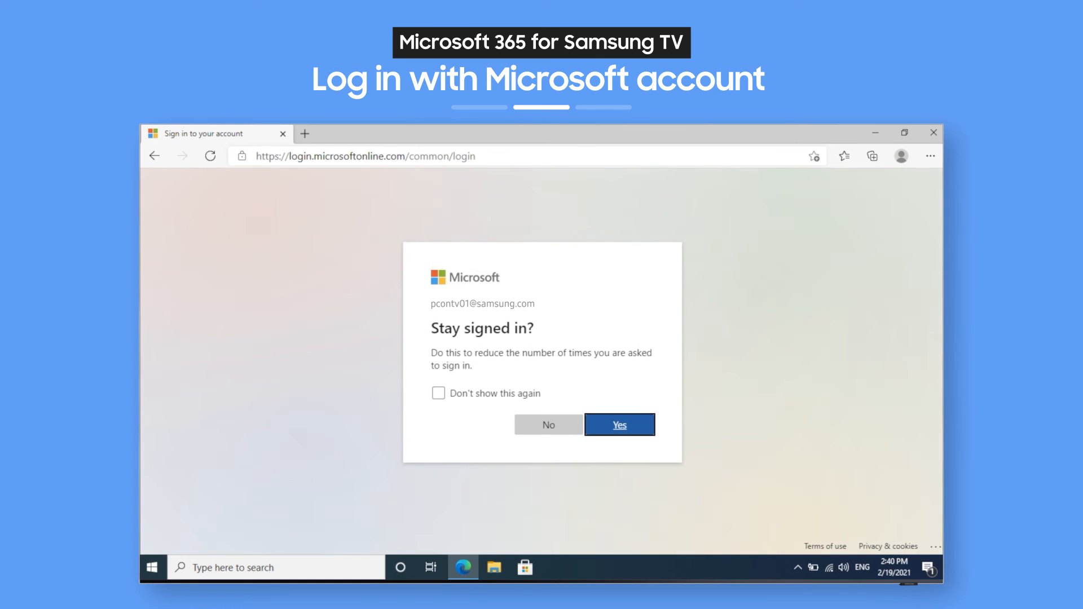
click(620, 424)
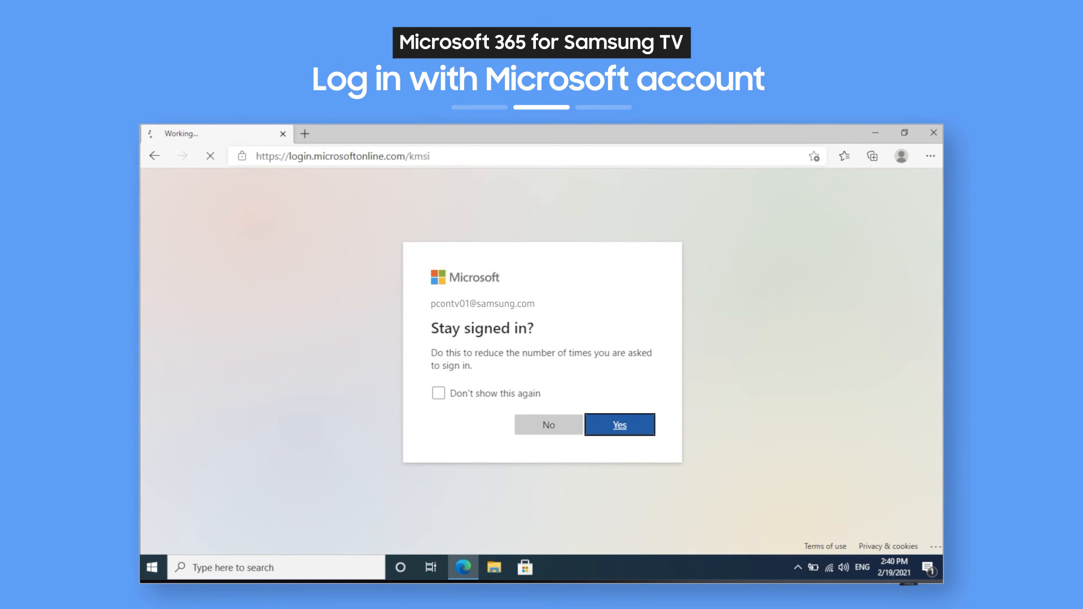
click(618, 424)
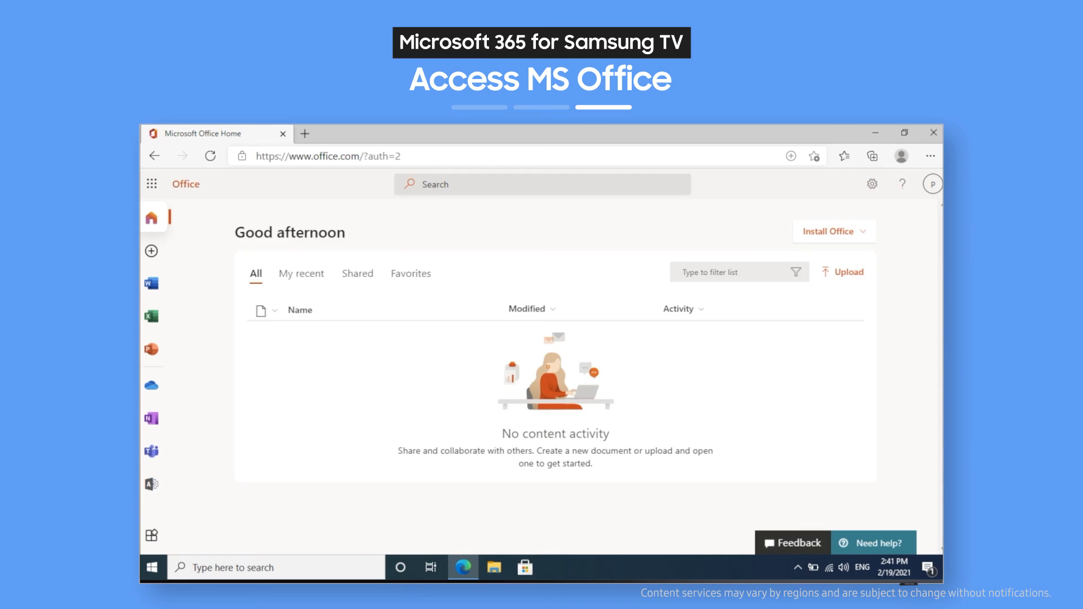
Visit the Excel start page, then switch to the Word start page.
click(150, 316)
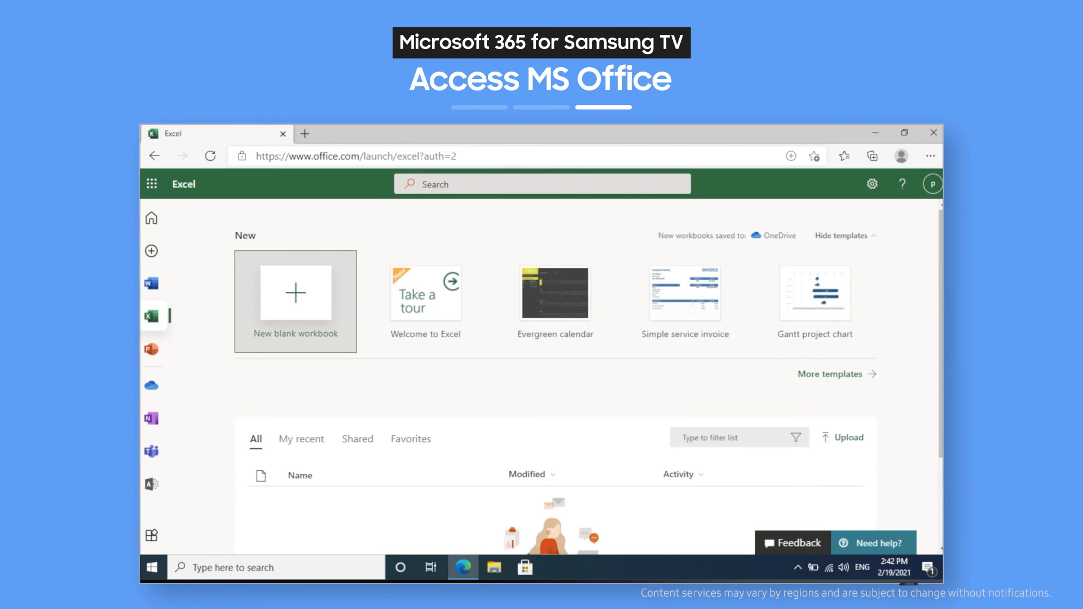
click(150, 284)
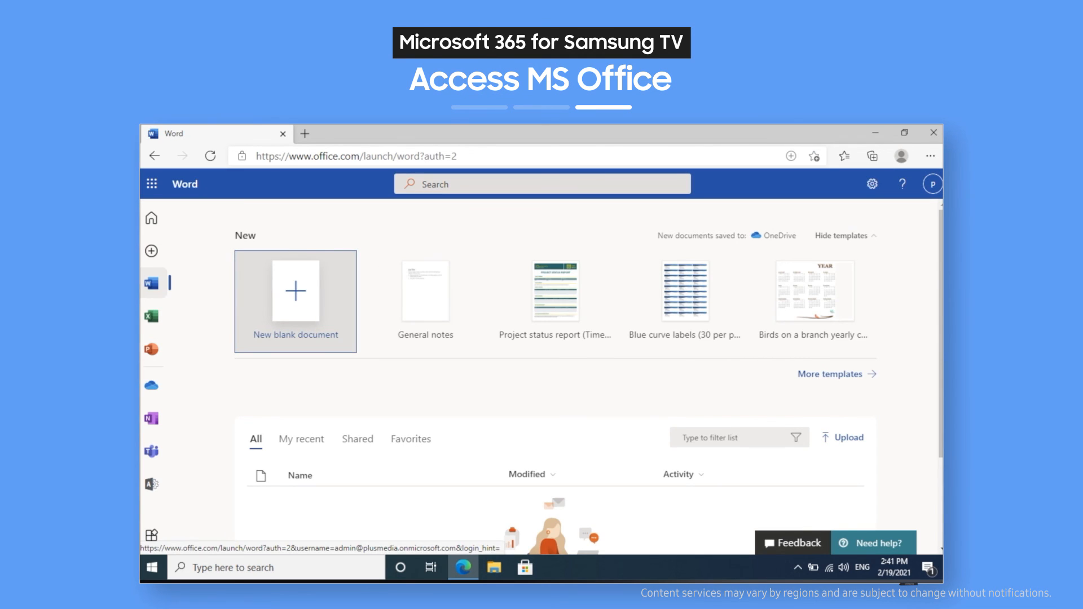